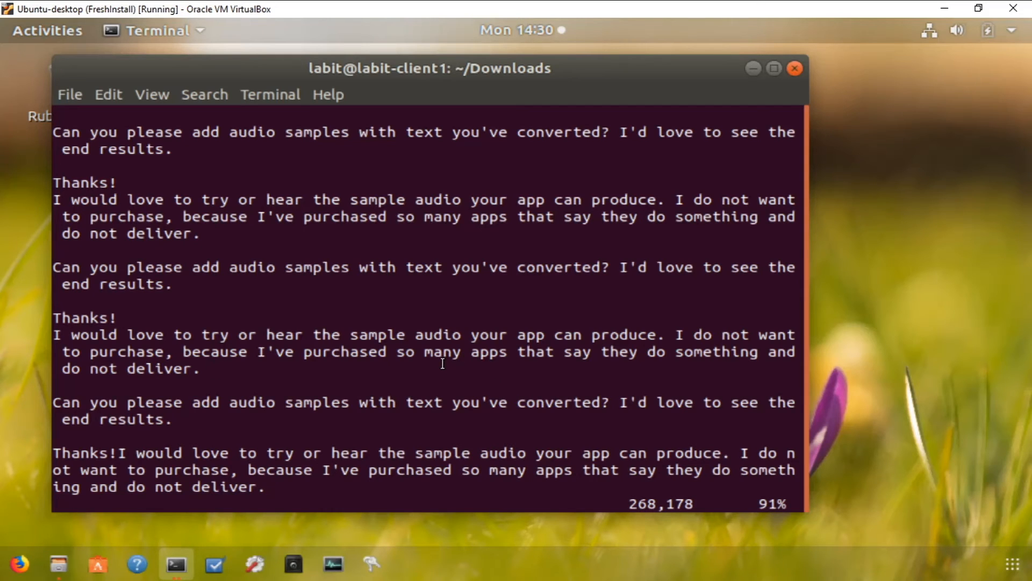
# Step: Enable line numbers with :set nu and scroll to line 297 at the file's end
pyautogui.click(213, 369)
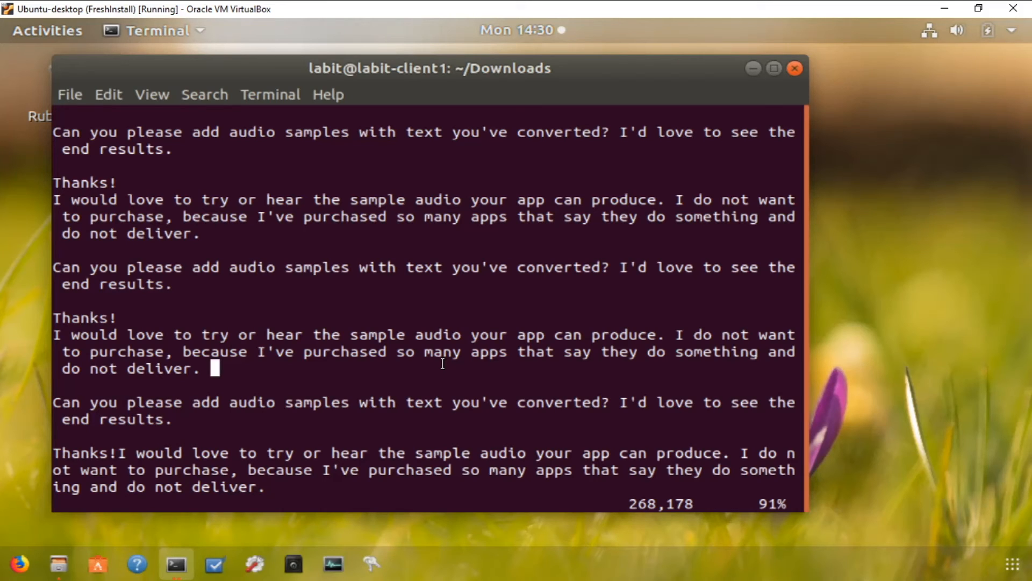
pyautogui.write(':s')
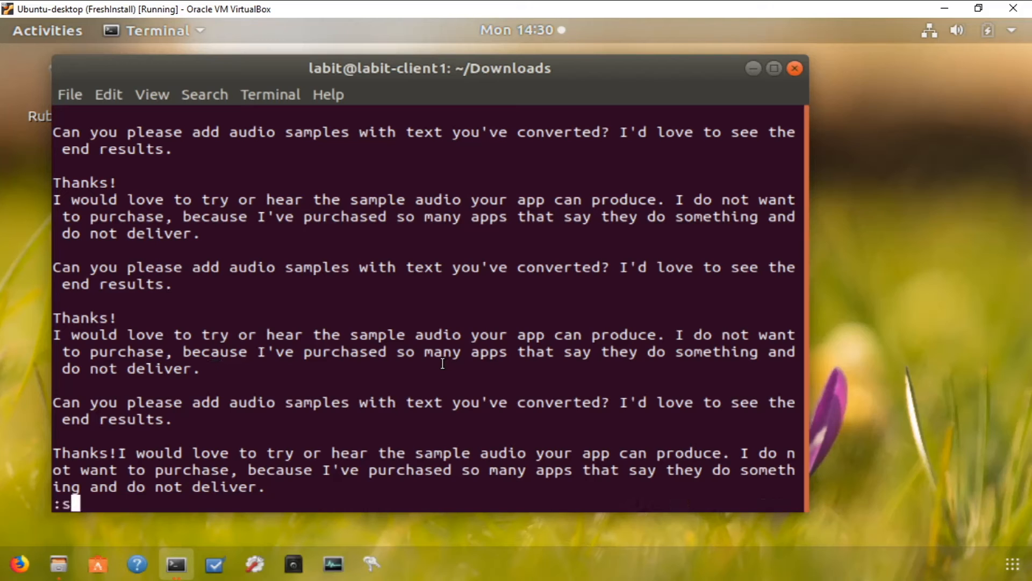
pyautogui.write('et n')
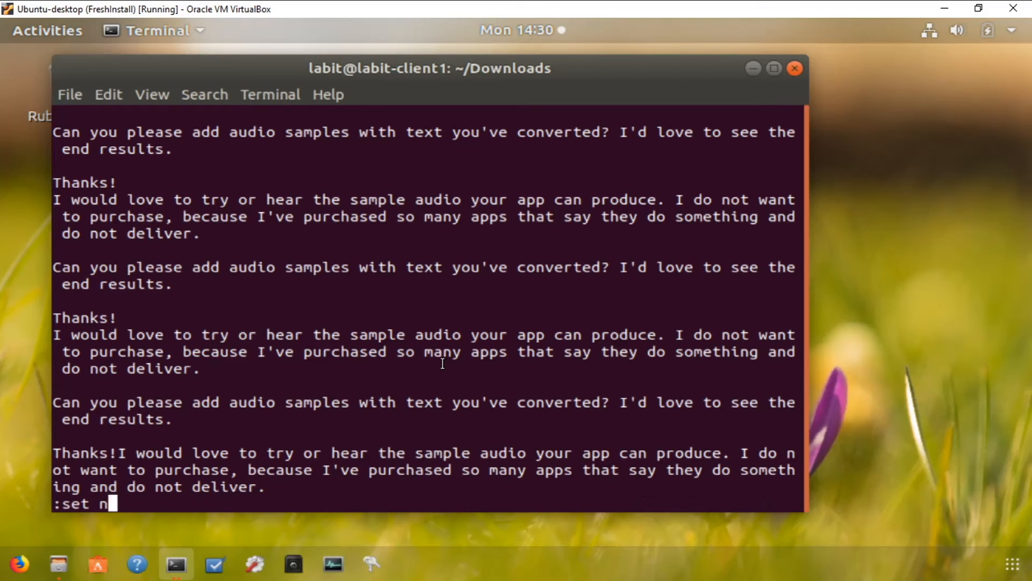
pyautogui.write('u')
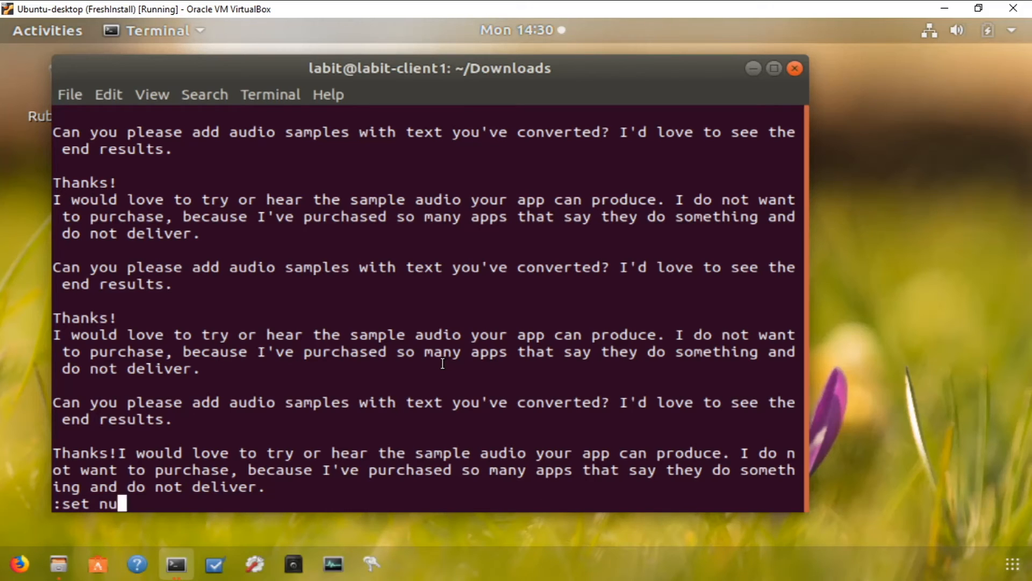
pyautogui.press('Return')
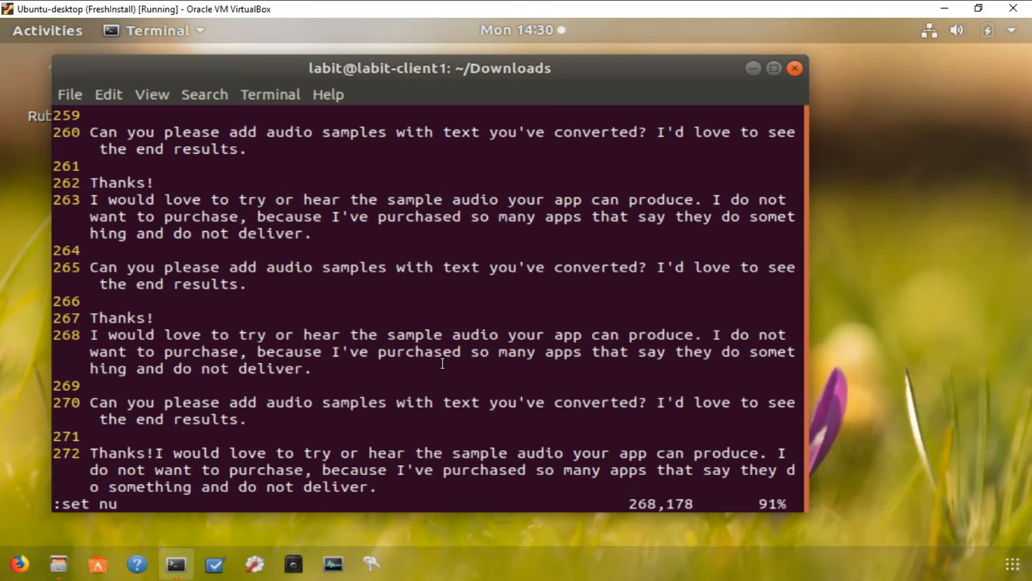
pyautogui.scroll(-3)
pyautogui.write('This is a sample line to demonstrate tail -f feature.')
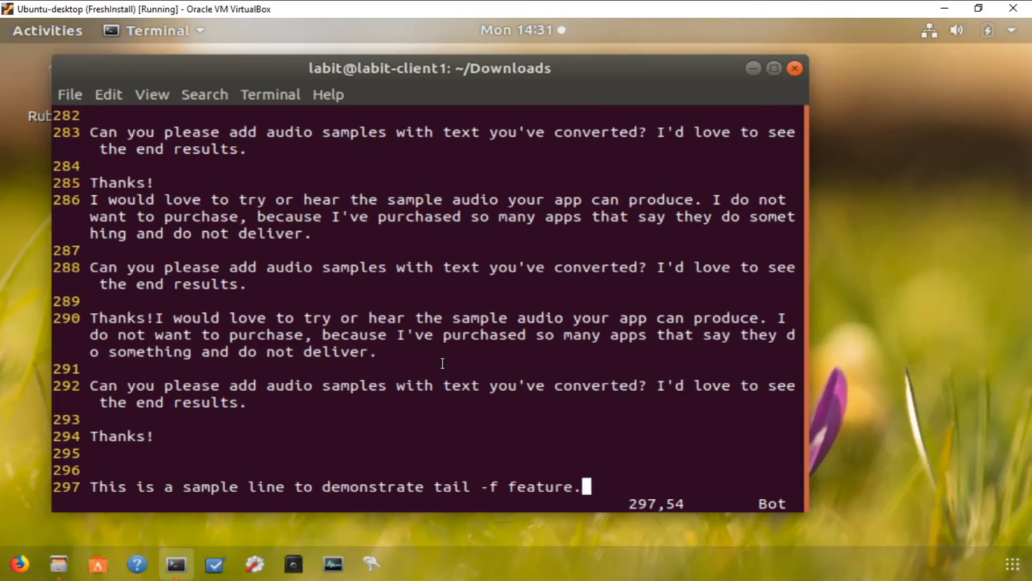
# Step: Query the wrap margin with :set wm (reports 0), then type :set wm=2
pyautogui.write(':set')
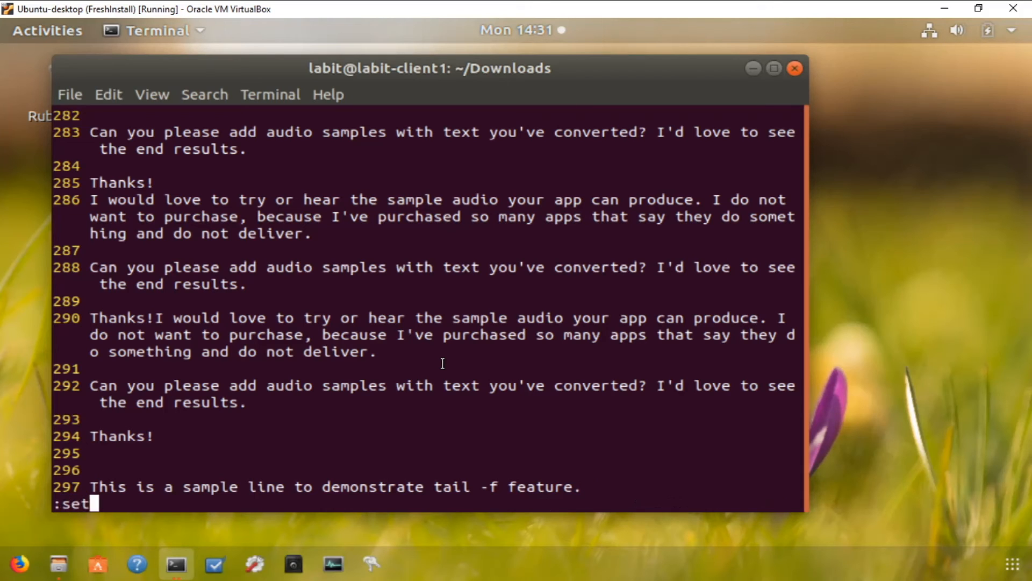
pyautogui.write('wm')
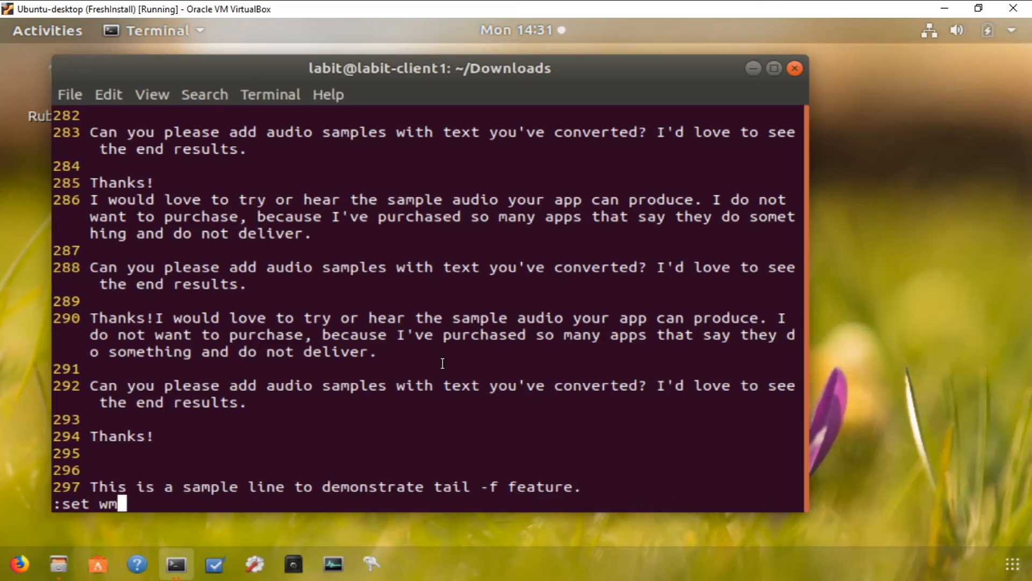
pyautogui.press('Return')
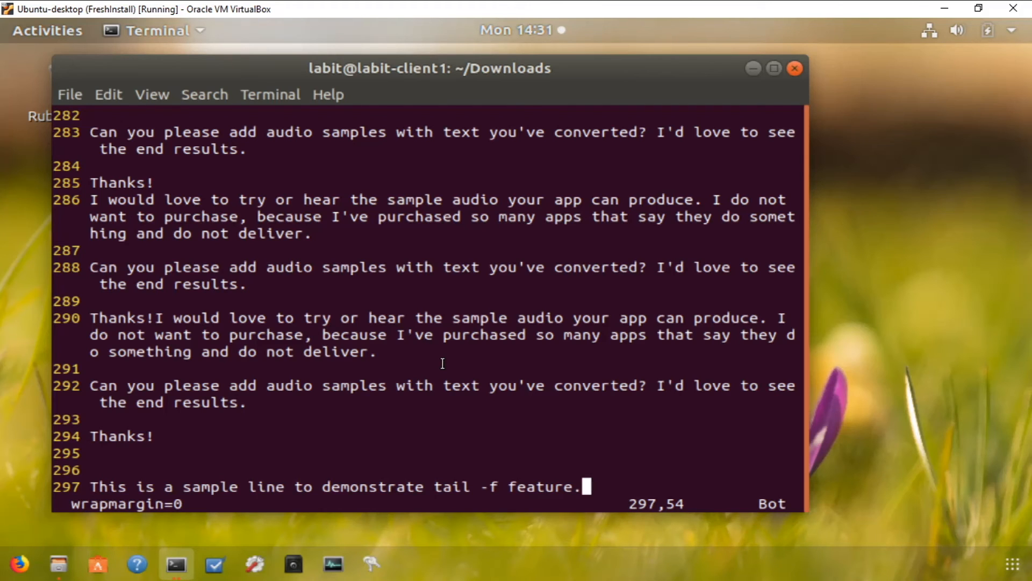
pyautogui.write(':set w')
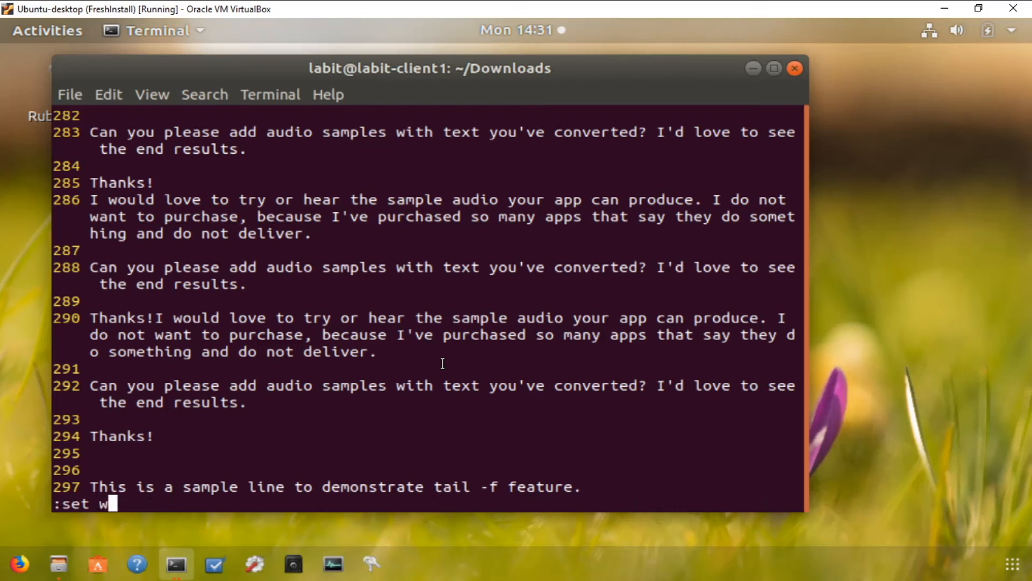
pyautogui.write('m=2')
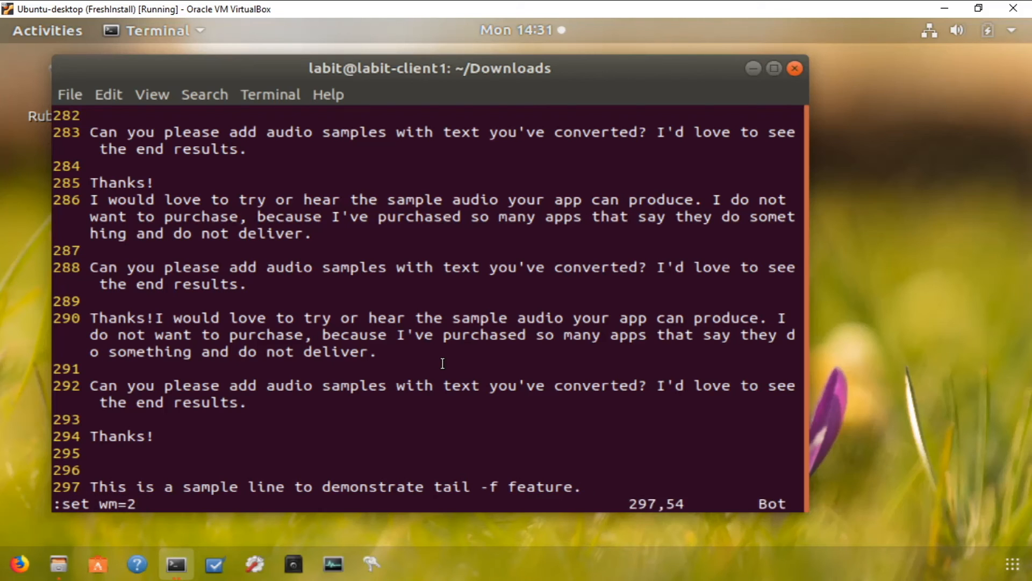